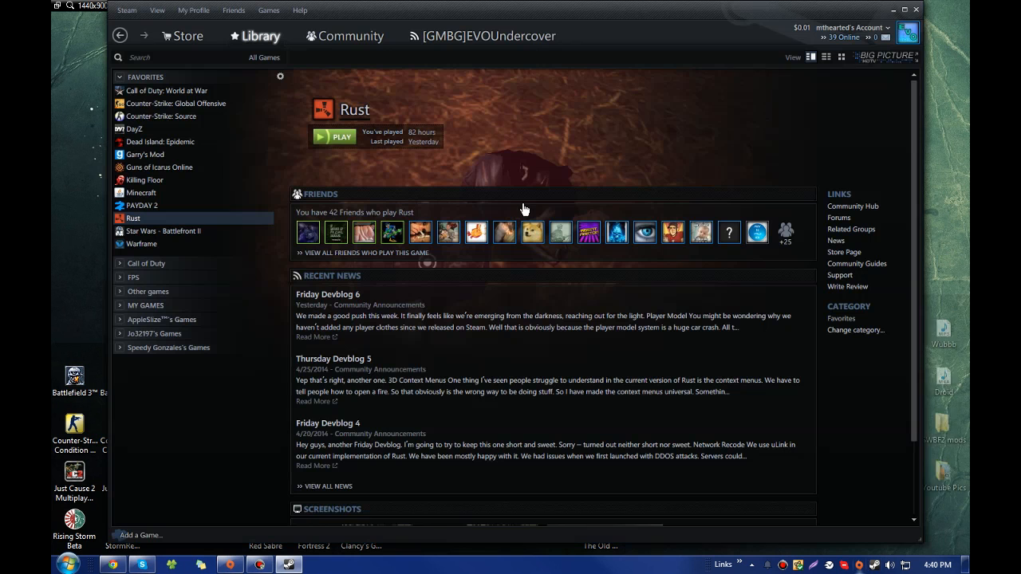
Create a Star Wars - Battlefront II desktop shortcut from the Steam Library, then close Steam
{"action": "right_click", "coordinate": [162, 231]}
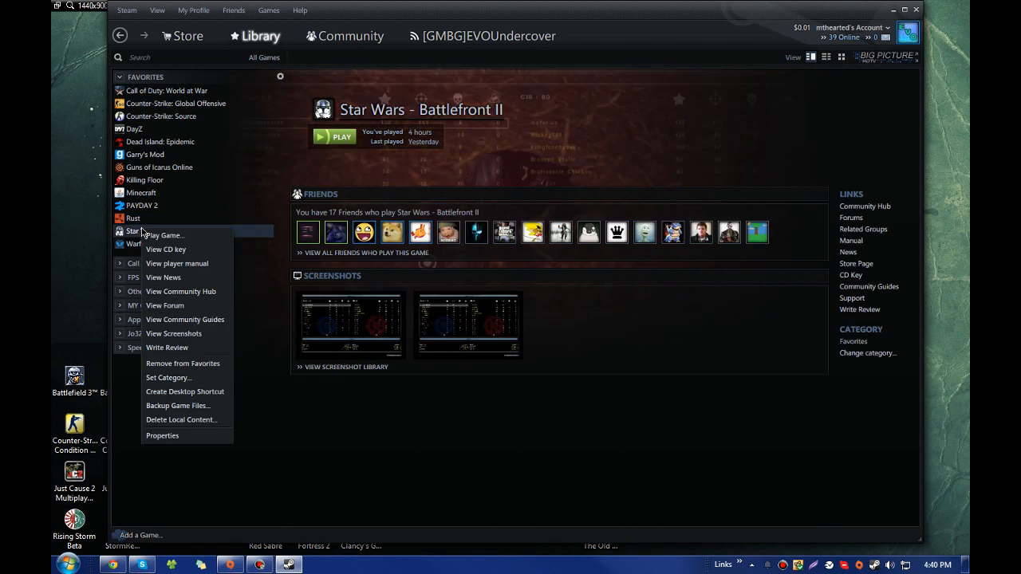
{"action": "left_click", "coordinate": [185, 391]}
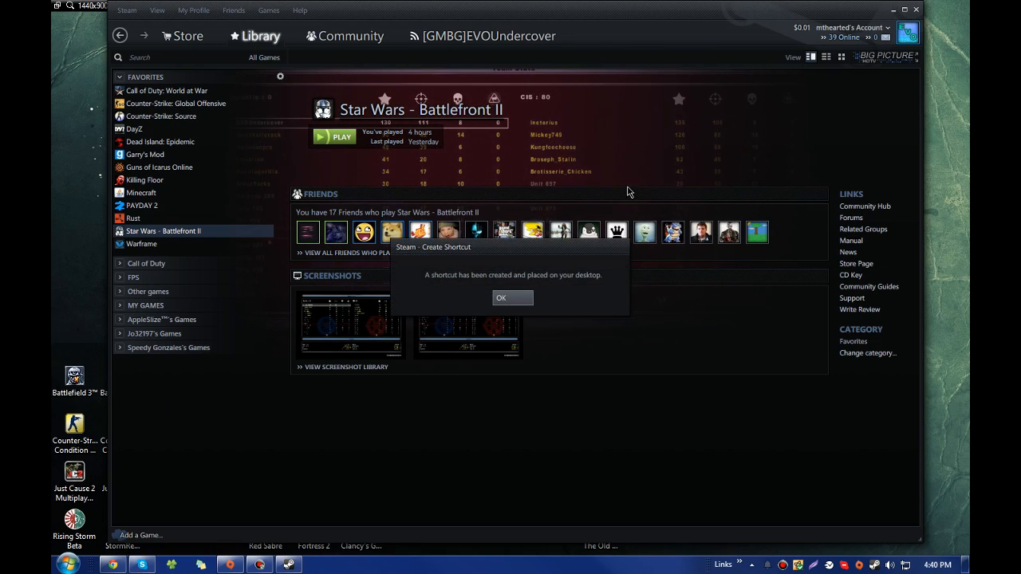
{"action": "left_click", "coordinate": [512, 297]}
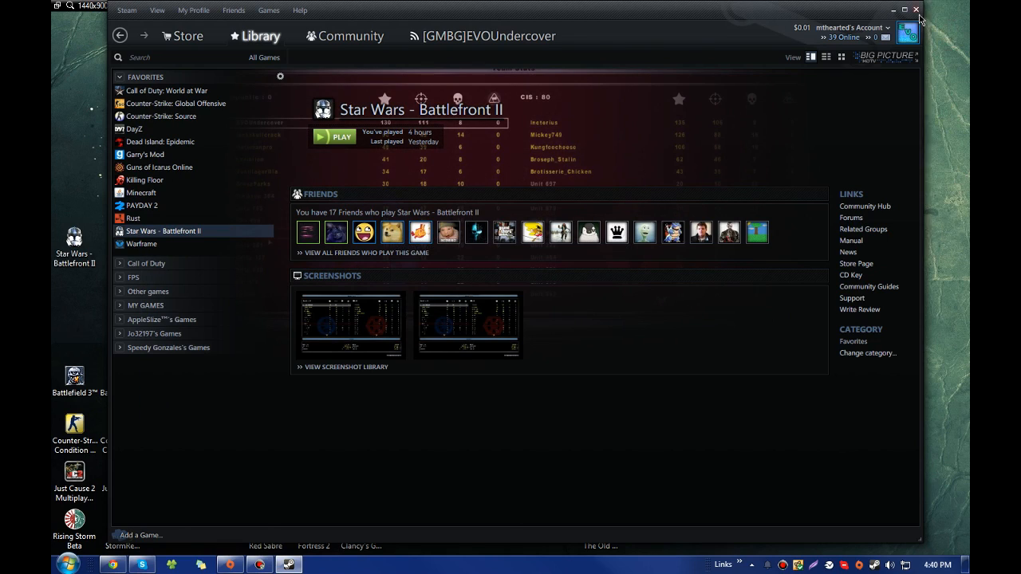
{"action": "left_click", "coordinate": [905, 9]}
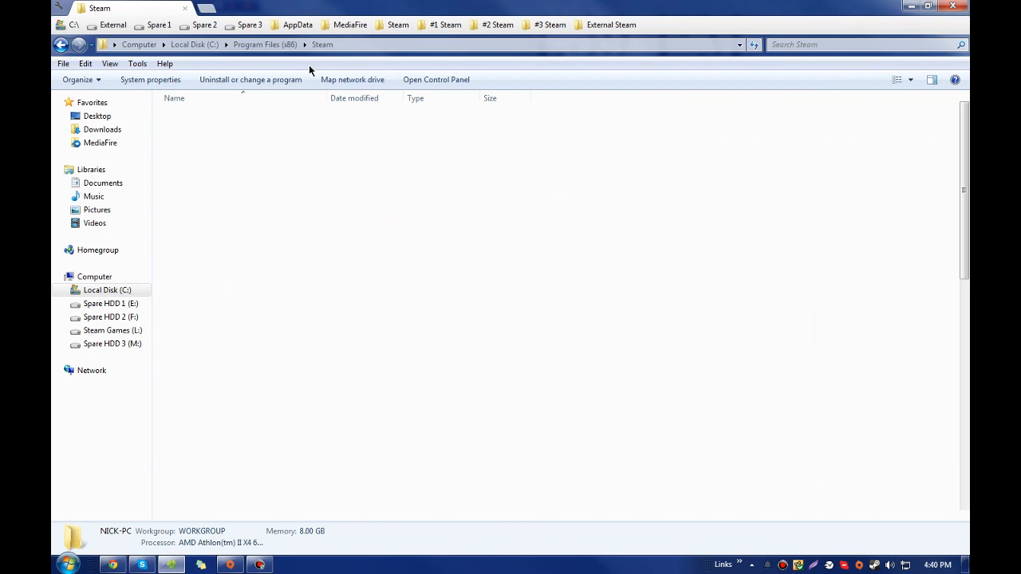
Send BattlefrontII from Steam\SteamApps\common\Star Wars Battlefront II\GameData to the desktop as a shortcut
{"action": "left_click", "coordinate": [195, 44]}
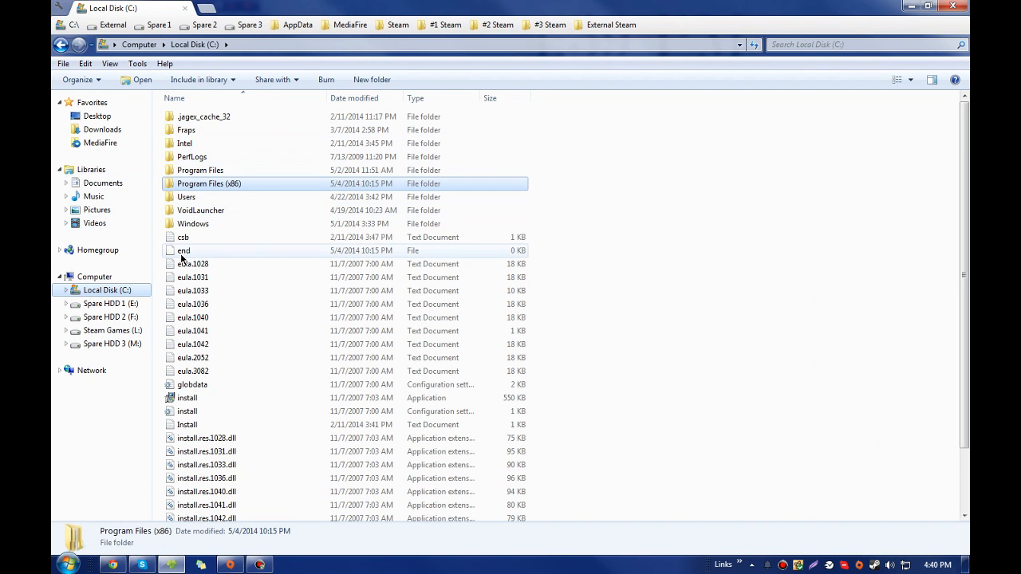
{"action": "mouse_move", "coordinate": [111, 289]}
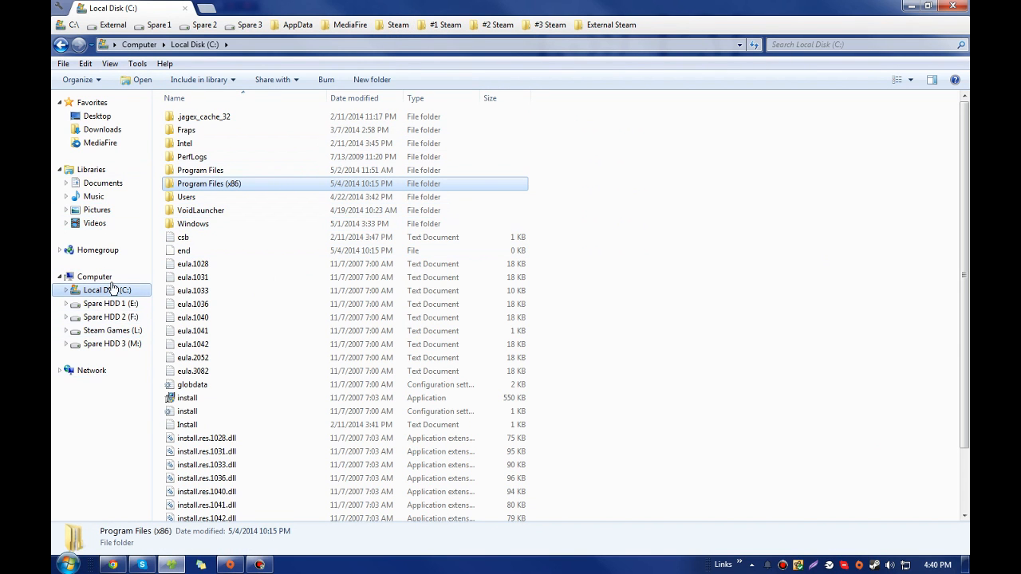
{"action": "mouse_move", "coordinate": [201, 197]}
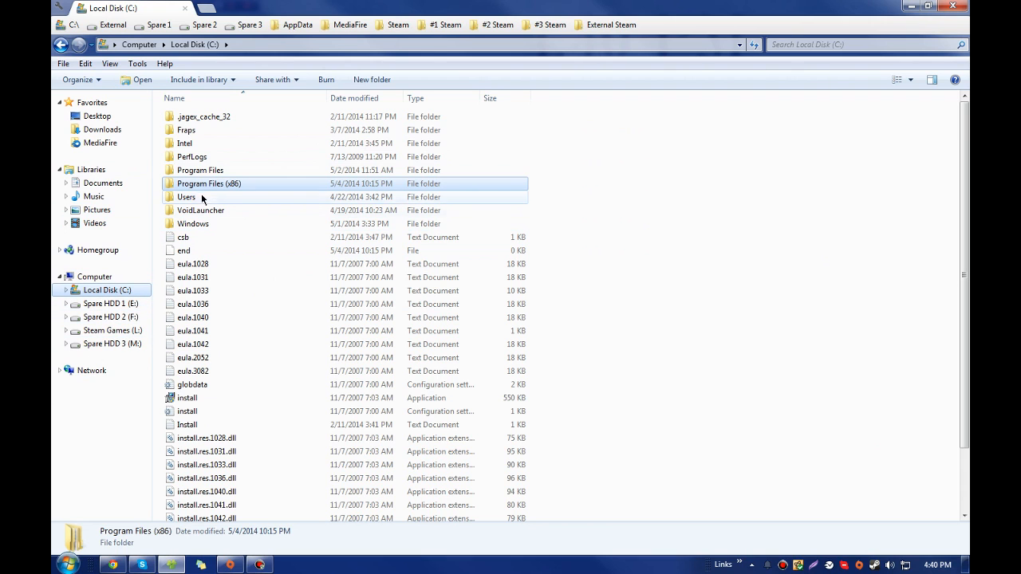
{"action": "mouse_move", "coordinate": [311, 184]}
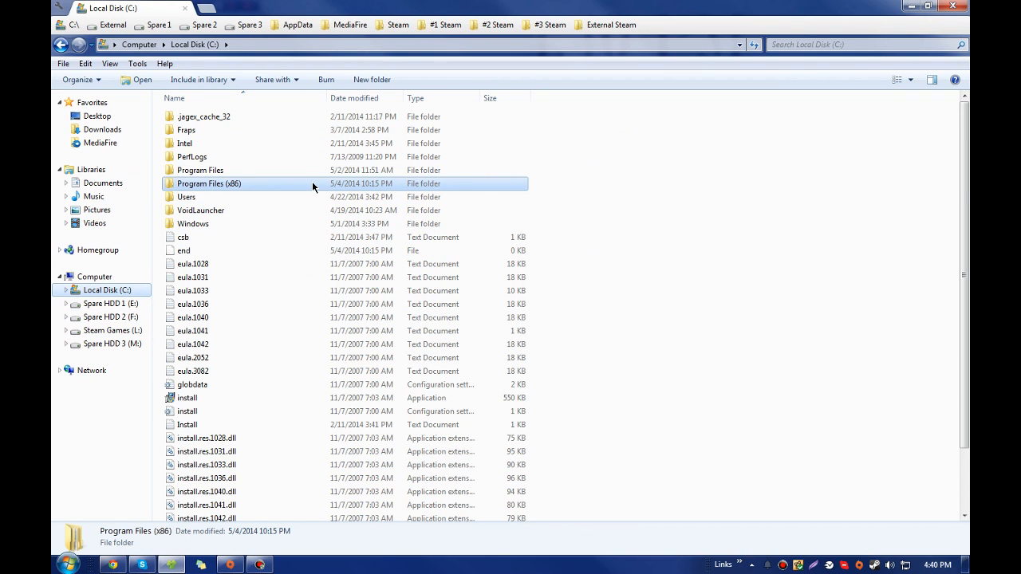
{"action": "double_click", "coordinate": [209, 184]}
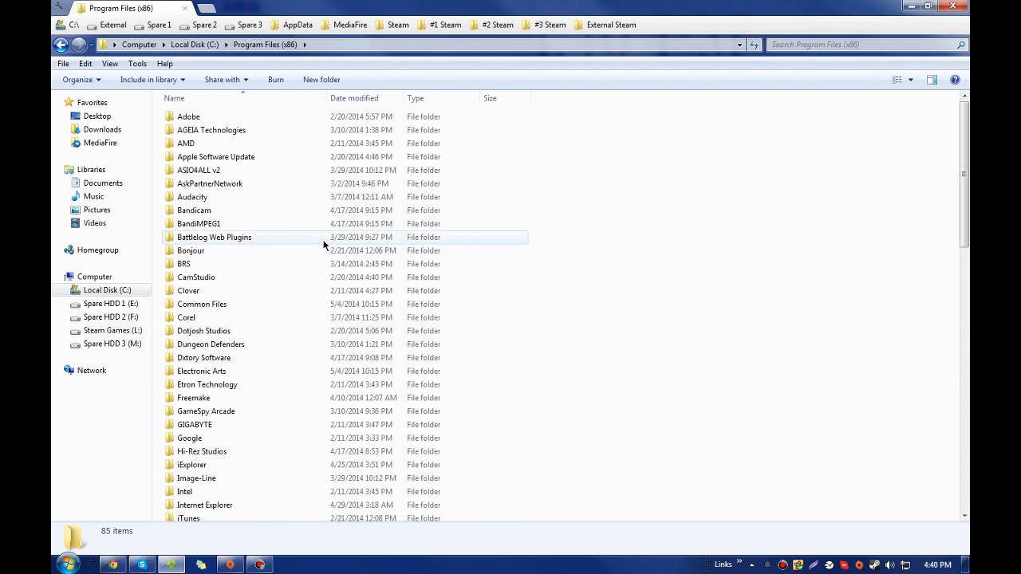
{"action": "scroll", "scroll_direction": "down", "scroll_amount": 3}
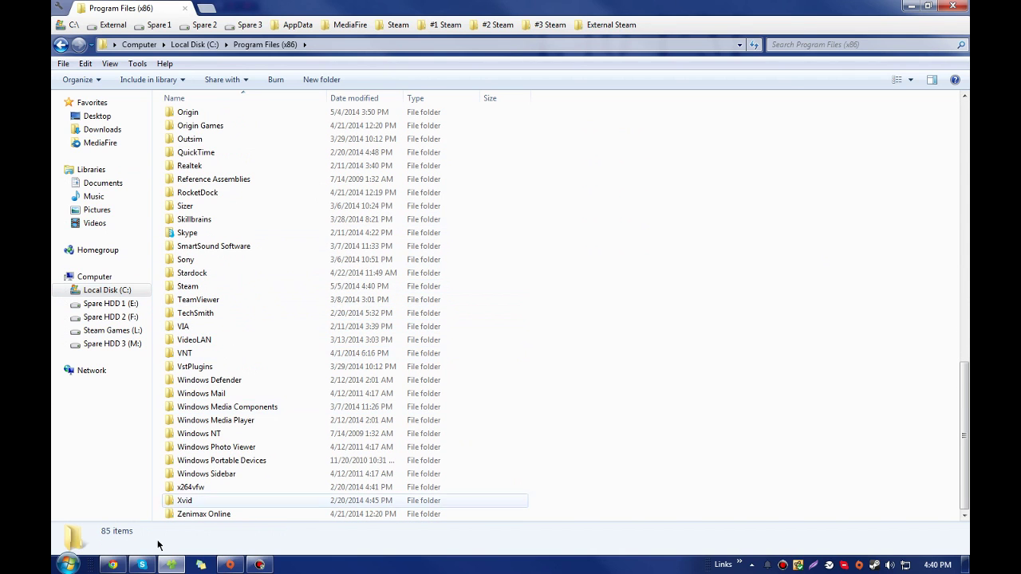
{"action": "left_click", "coordinate": [192, 273]}
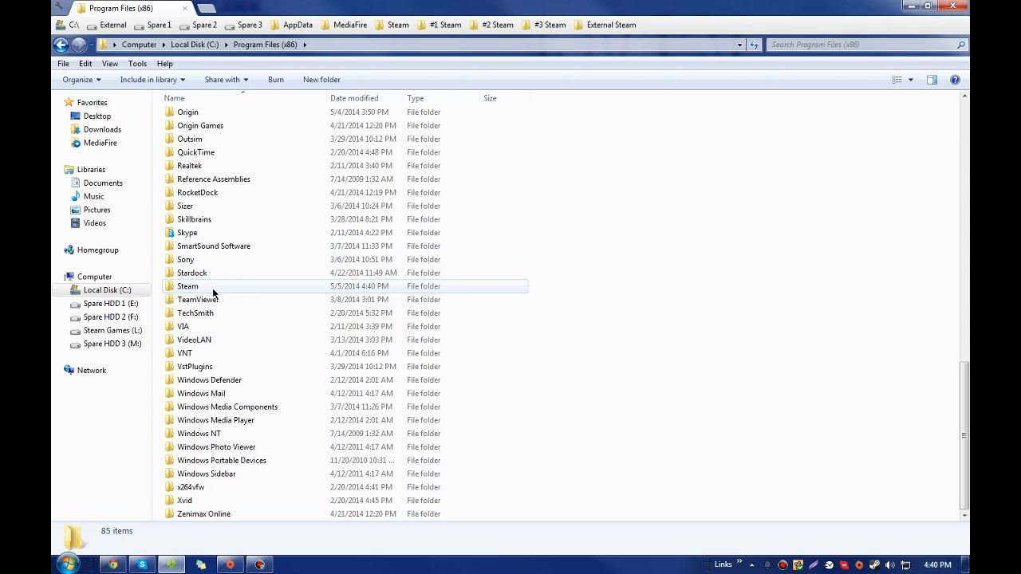
{"action": "double_click", "coordinate": [188, 285]}
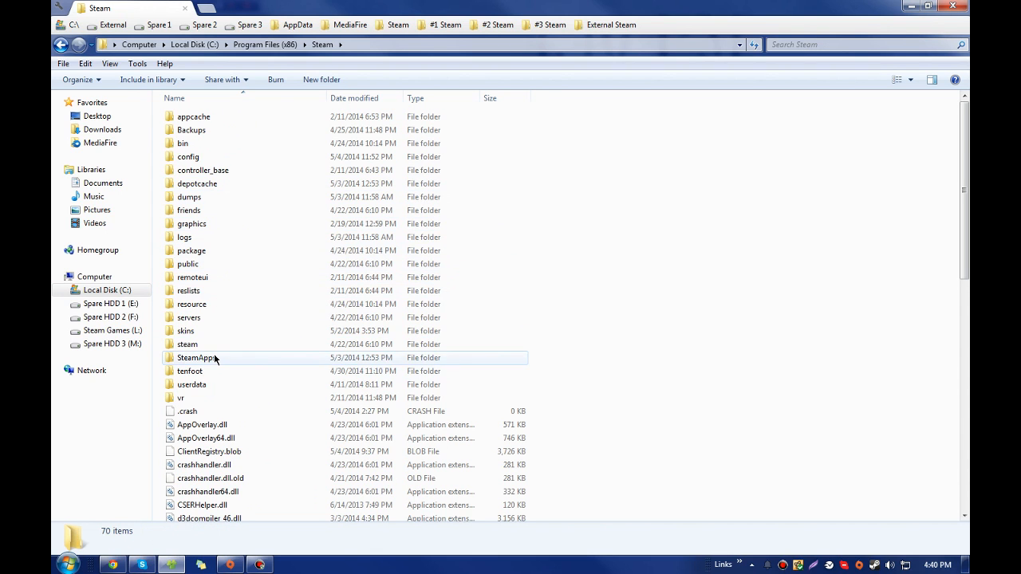
{"action": "double_click", "coordinate": [197, 357]}
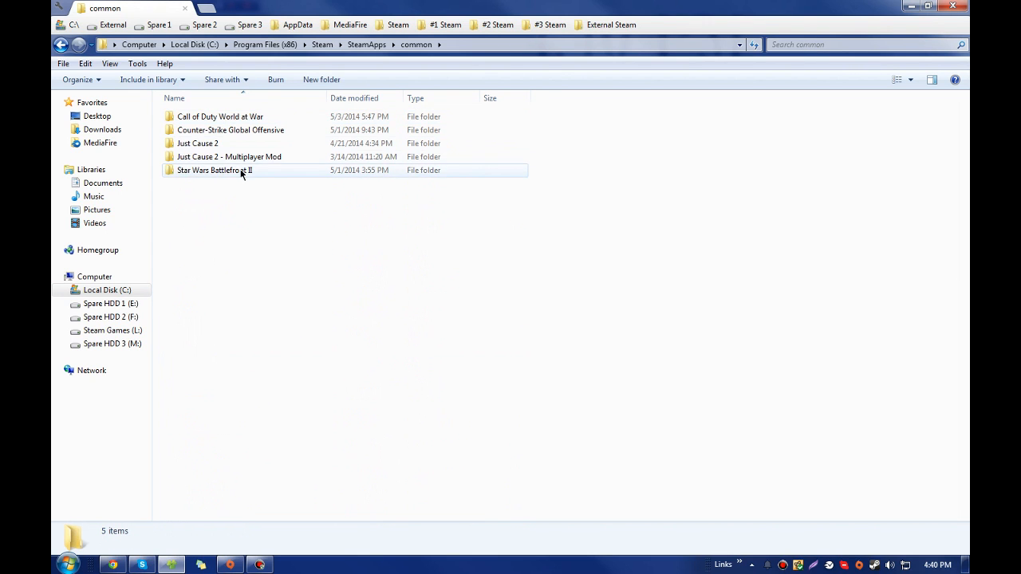
{"action": "double_click", "coordinate": [215, 170]}
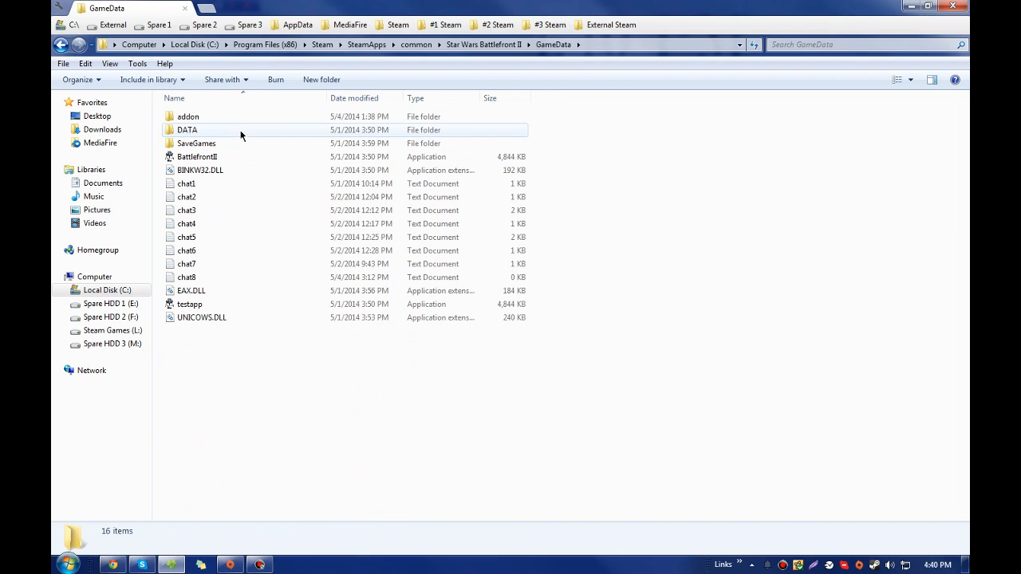
{"action": "left_click", "coordinate": [197, 157]}
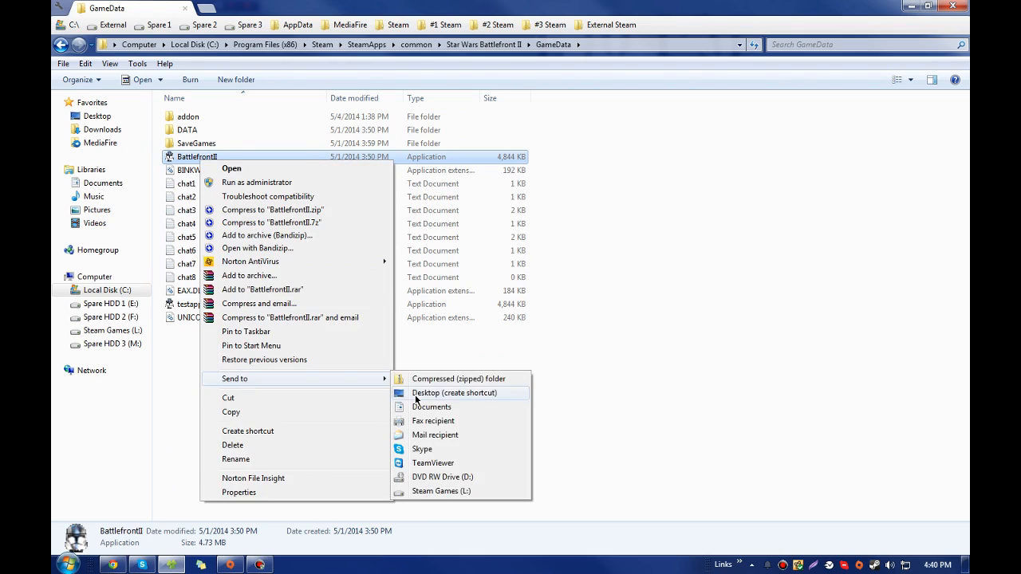
{"action": "left_click", "coordinate": [454, 393]}
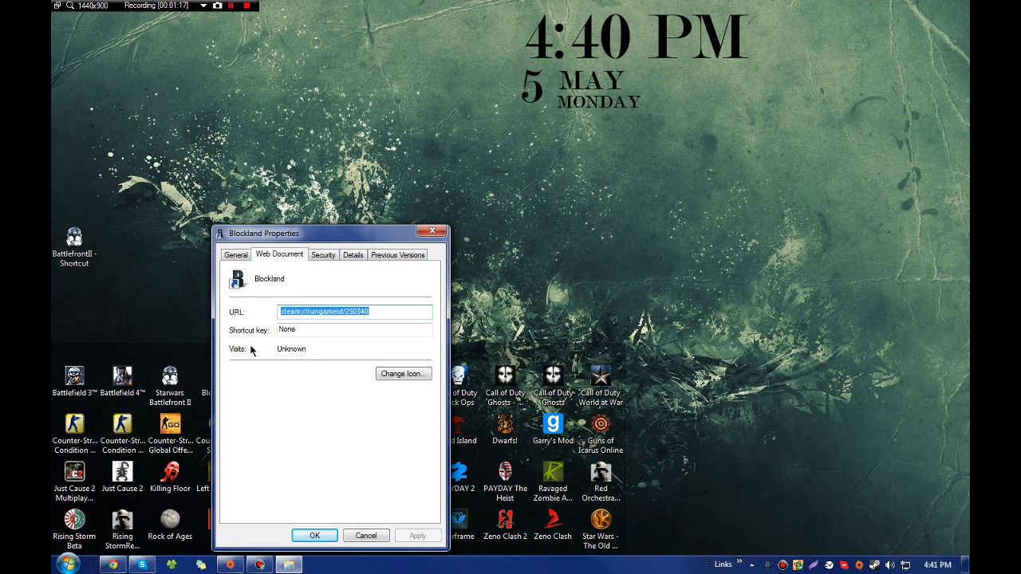
Delete the old Star Wars Battlefront II shortcut and append /win to the new shortcut's Target
{"action": "left_click", "coordinate": [236, 255]}
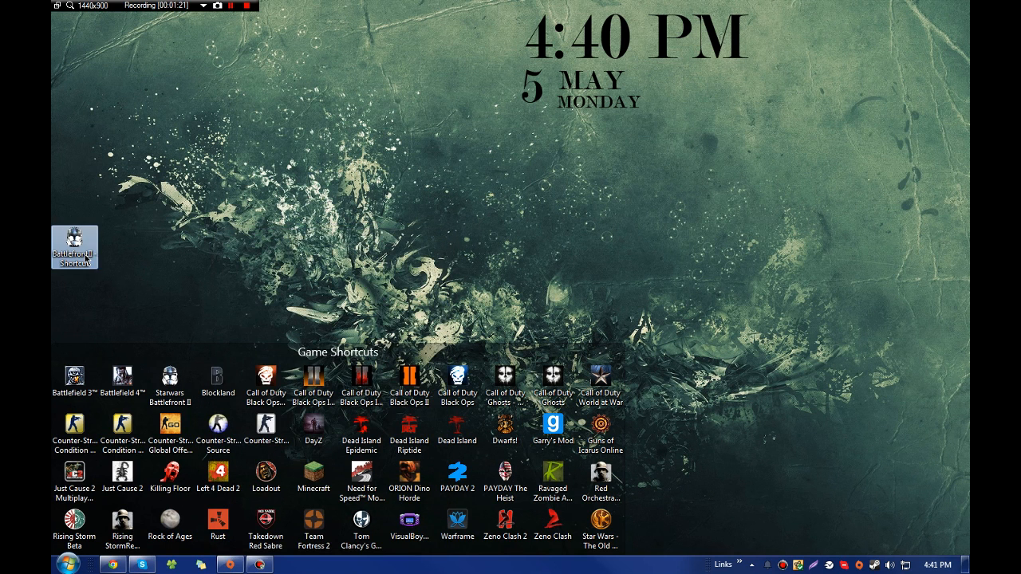
{"action": "left_click", "coordinate": [312, 374]}
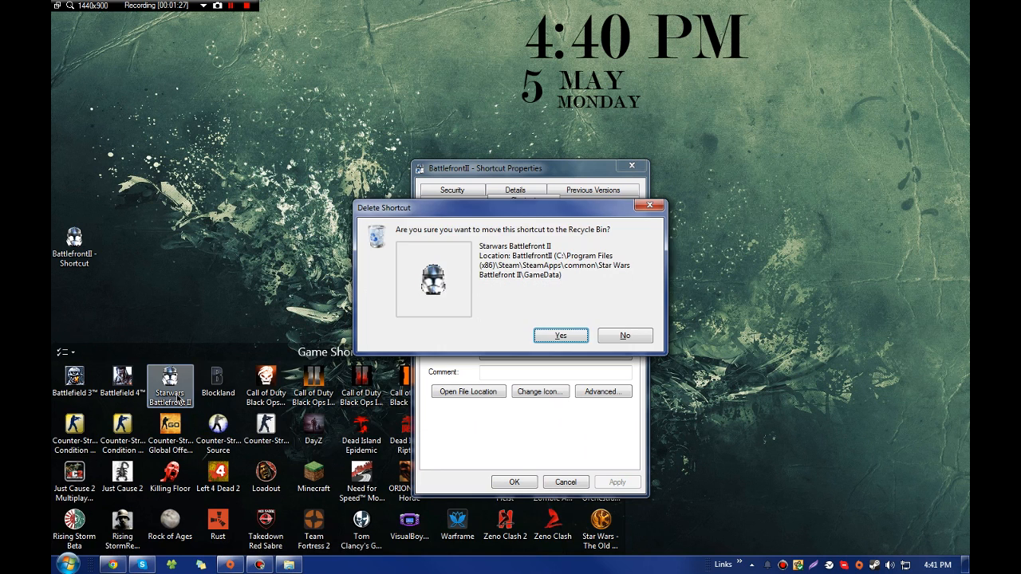
{"action": "left_click", "coordinate": [624, 335]}
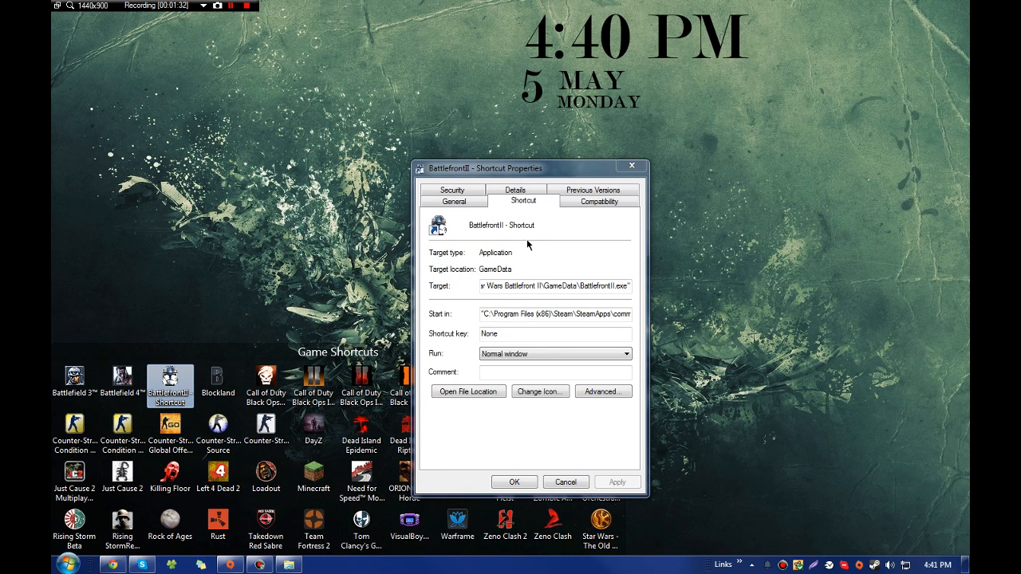
{"action": "mouse_move", "coordinate": [631, 289]}
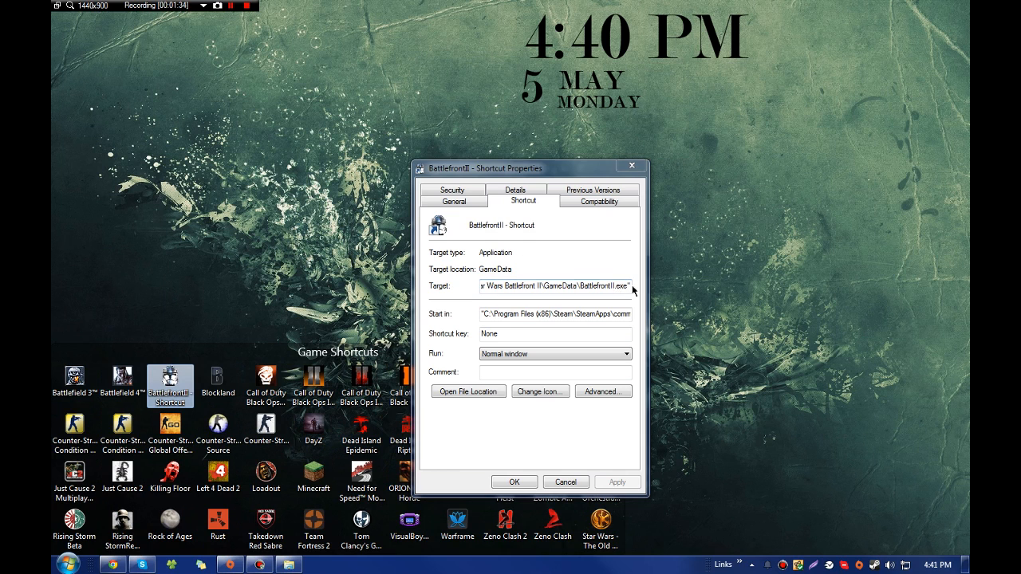
{"action": "left_click", "coordinate": [554, 286]}
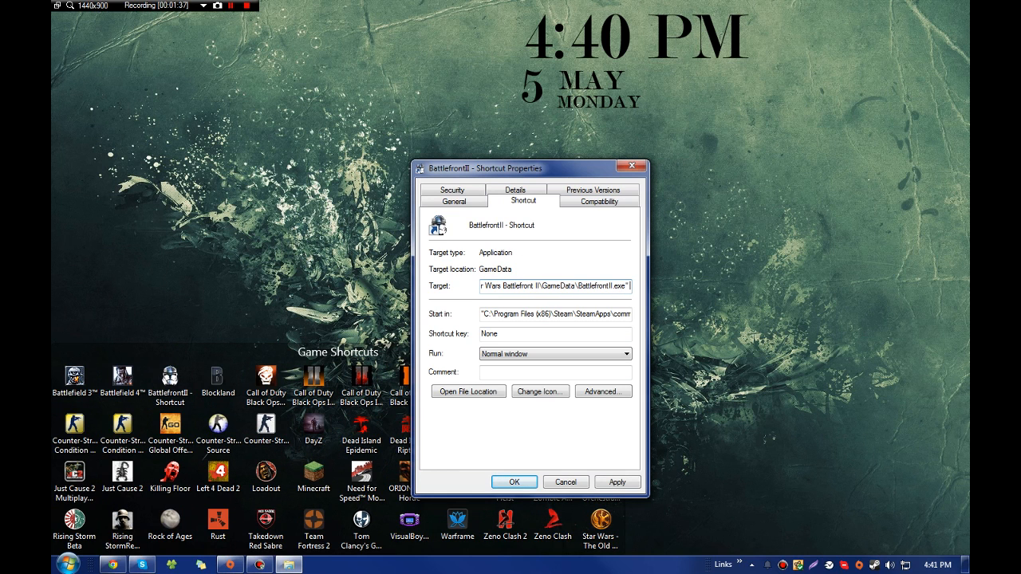
{"action": "type", "text": "/win"}
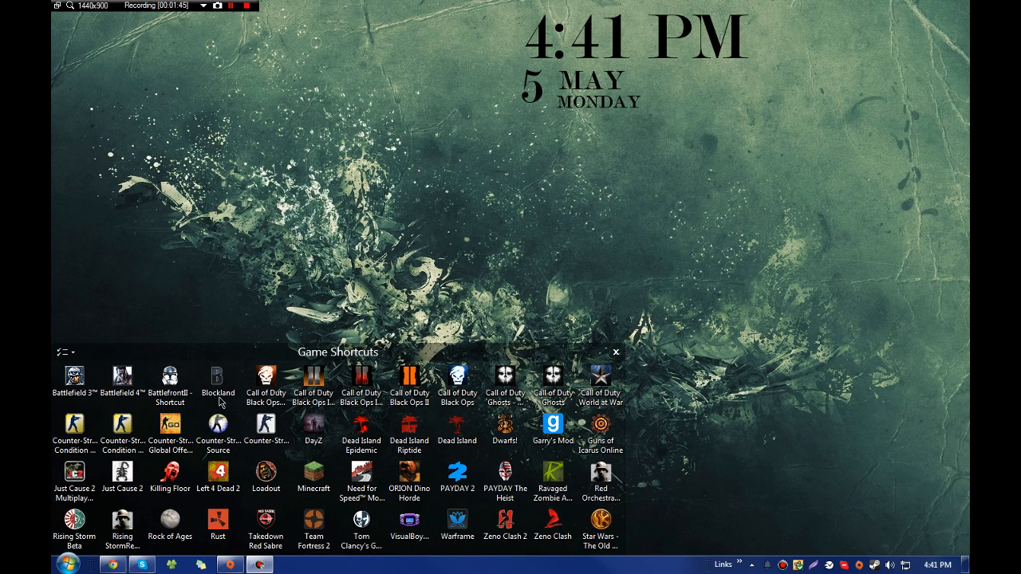
Launch the game from the BattlefrontII - Shortcut icon in Game Shortcuts
{"action": "double_click", "coordinate": [170, 386]}
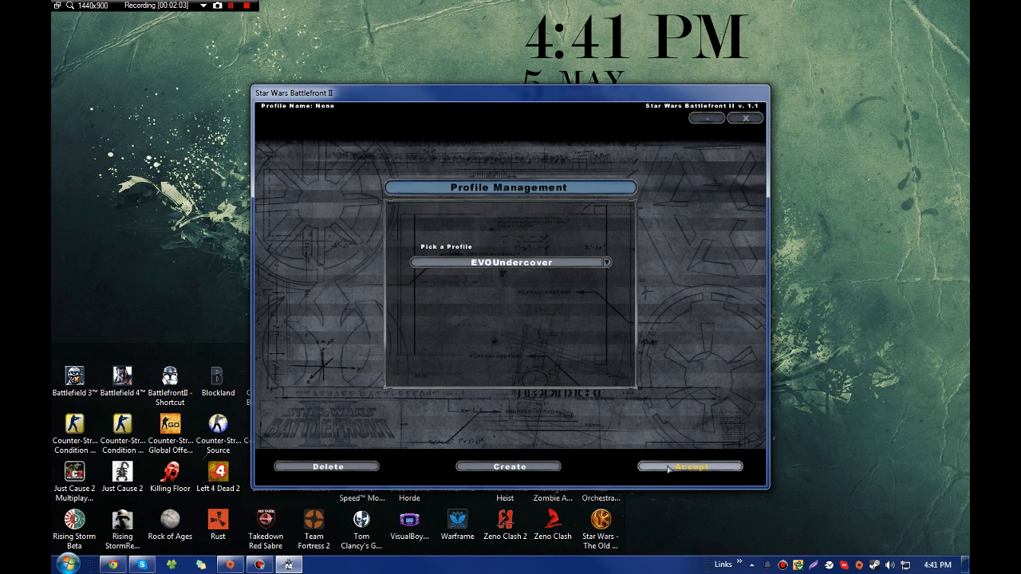
Accept the EVOUndercover profile and review the Audio and Video (1280 x 720) options
{"action": "left_click", "coordinate": [689, 466]}
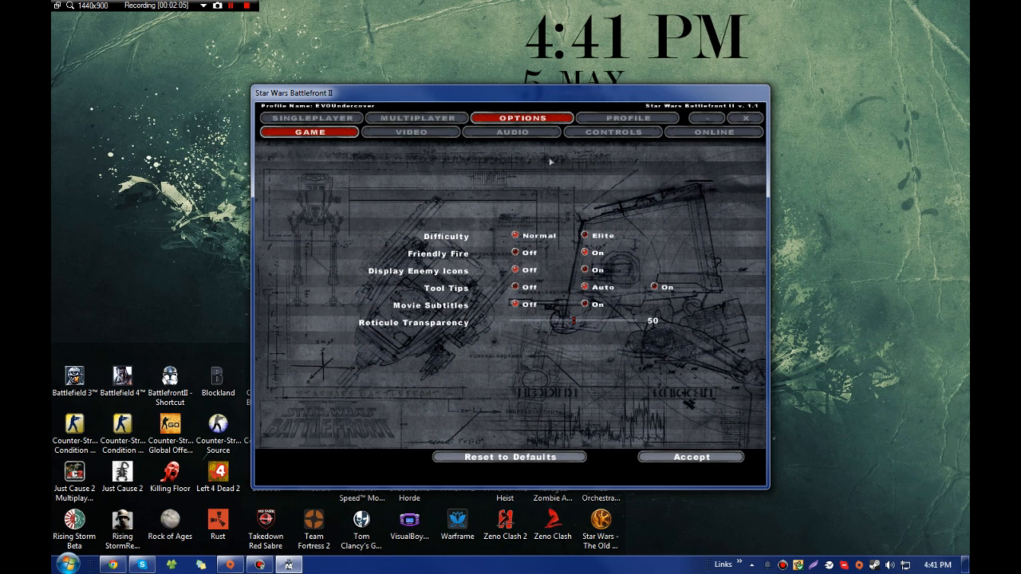
{"action": "left_click", "coordinate": [512, 132]}
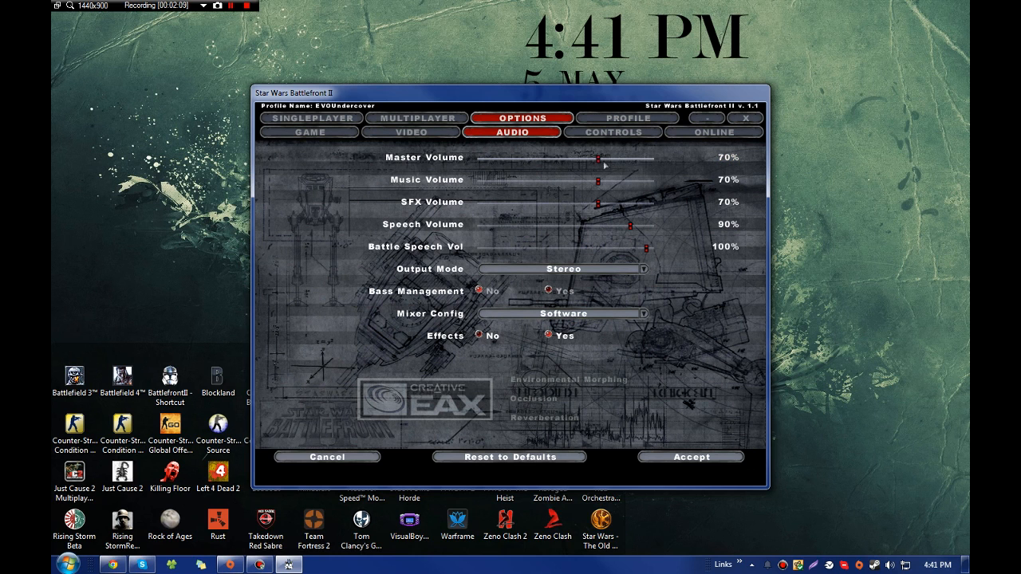
{"action": "left_click", "coordinate": [411, 132]}
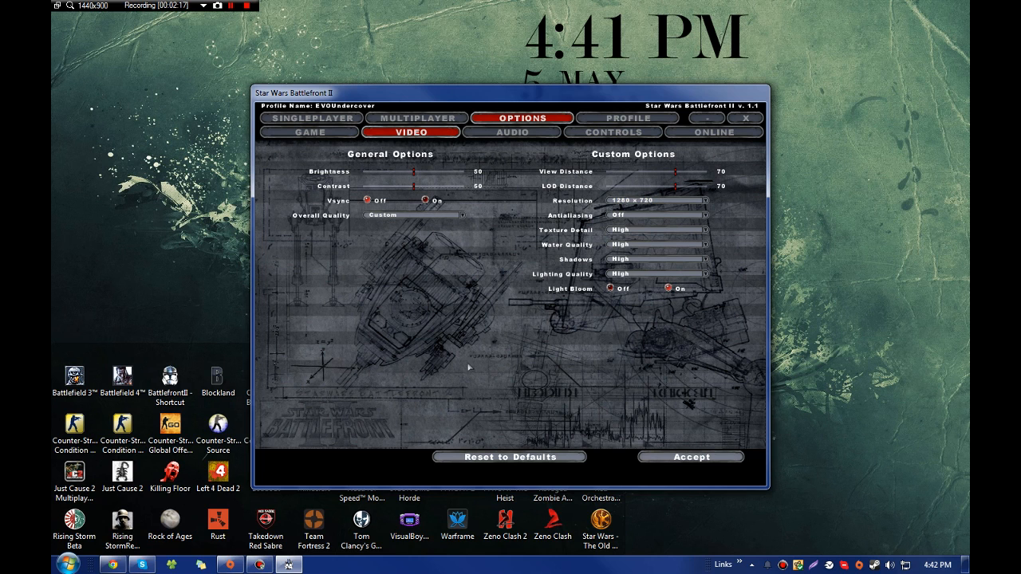
{"action": "mouse_move", "coordinate": [517, 267]}
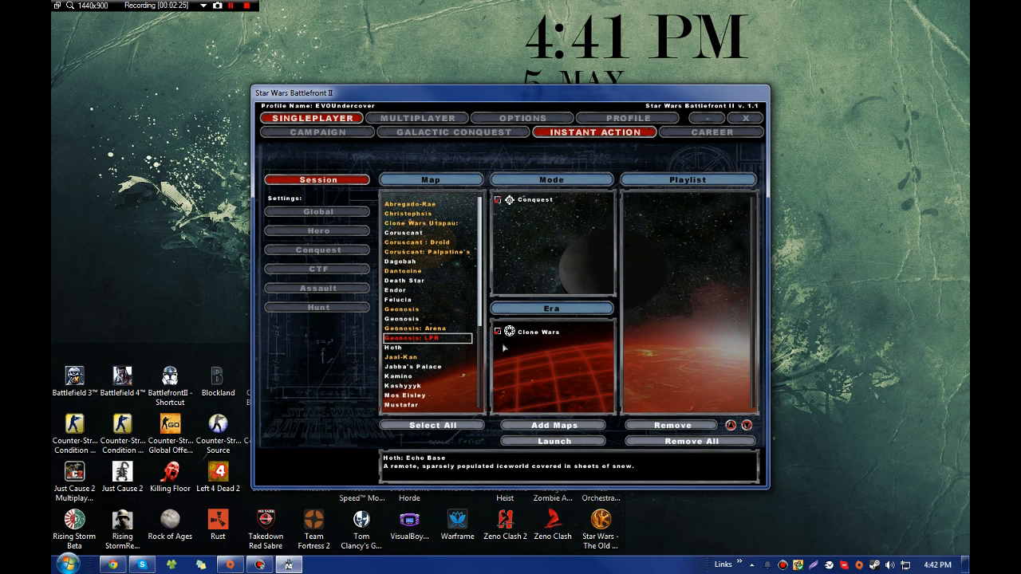
Add Geonosis: LPR to the Instant Action playlist and launch the match
{"action": "left_click", "coordinate": [554, 424]}
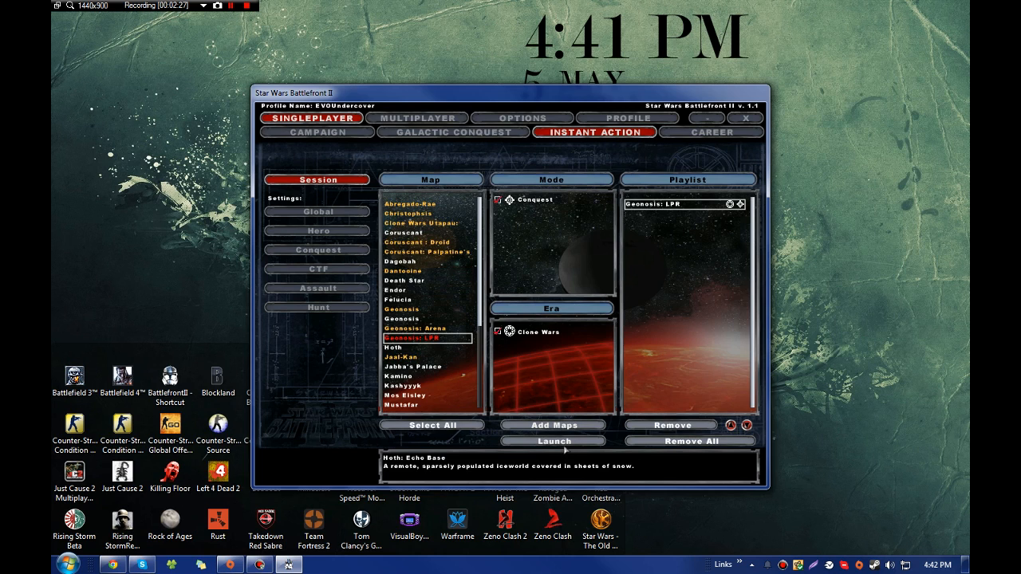
{"action": "left_click", "coordinate": [553, 441]}
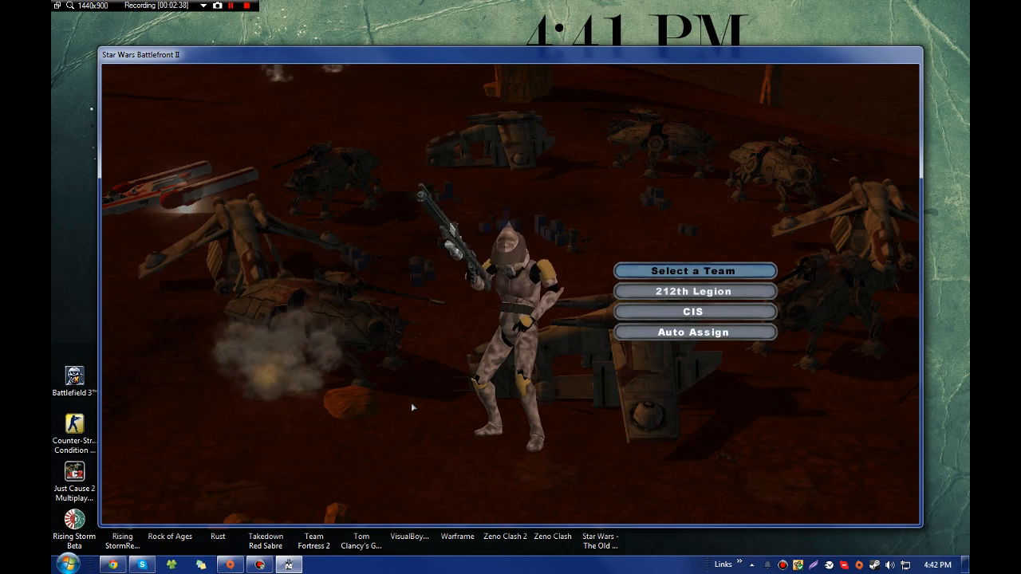
Pick a team, spawn as a clone trooper, then exit the game to Windows
{"action": "left_click", "coordinate": [693, 291]}
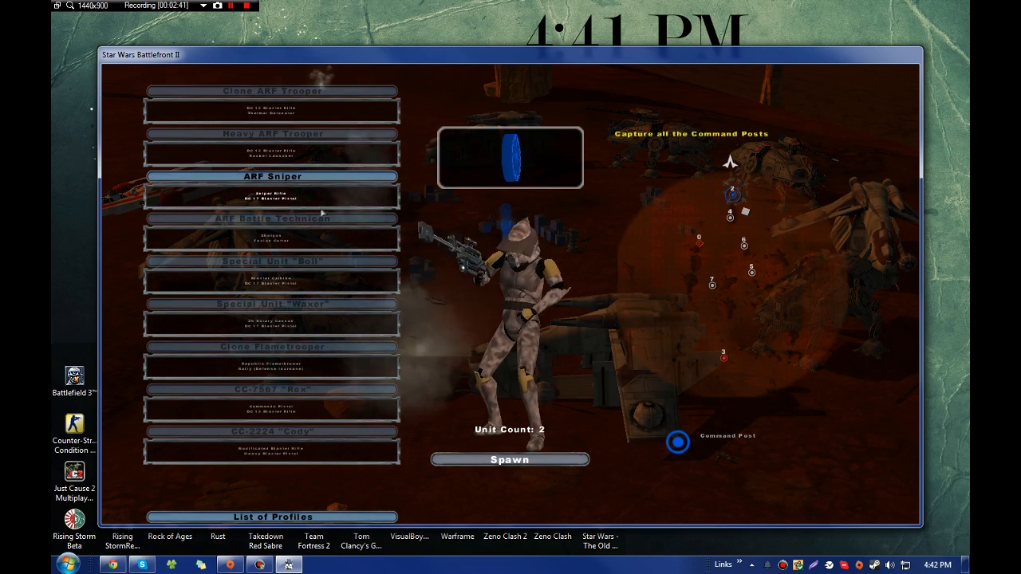
{"action": "left_click", "coordinate": [508, 460]}
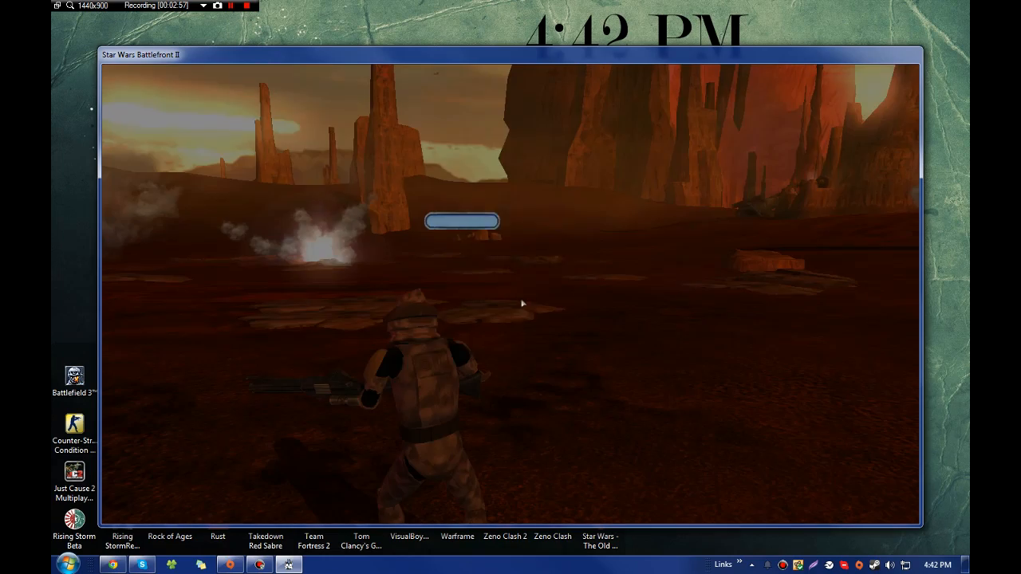
{"action": "left_click", "coordinate": [462, 221]}
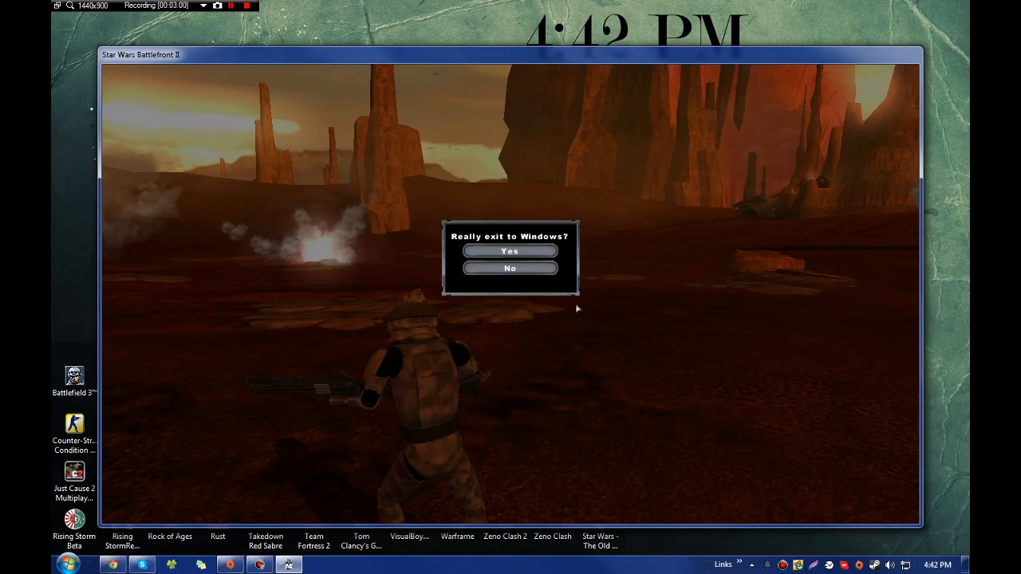
{"action": "left_click", "coordinate": [510, 250]}
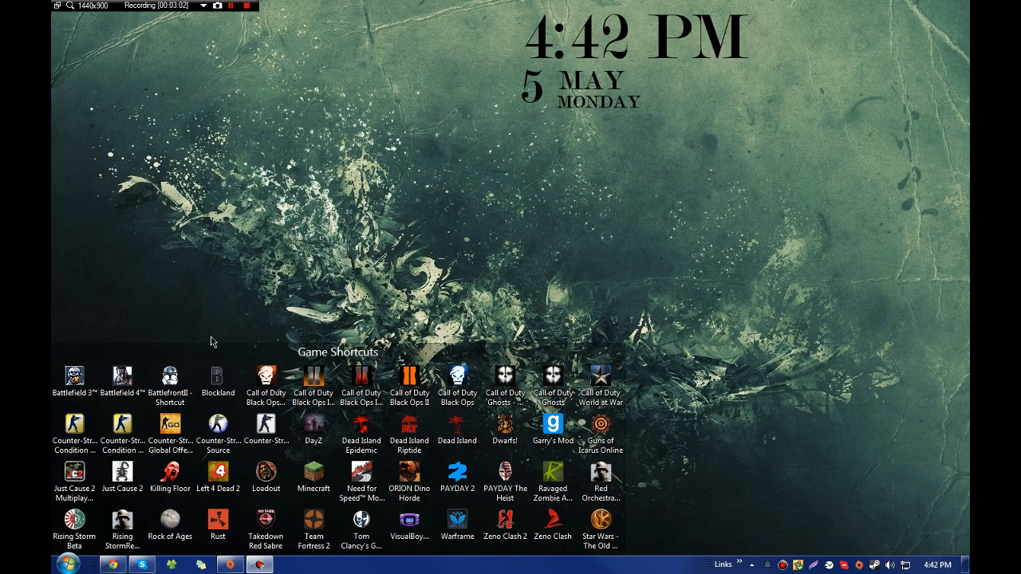